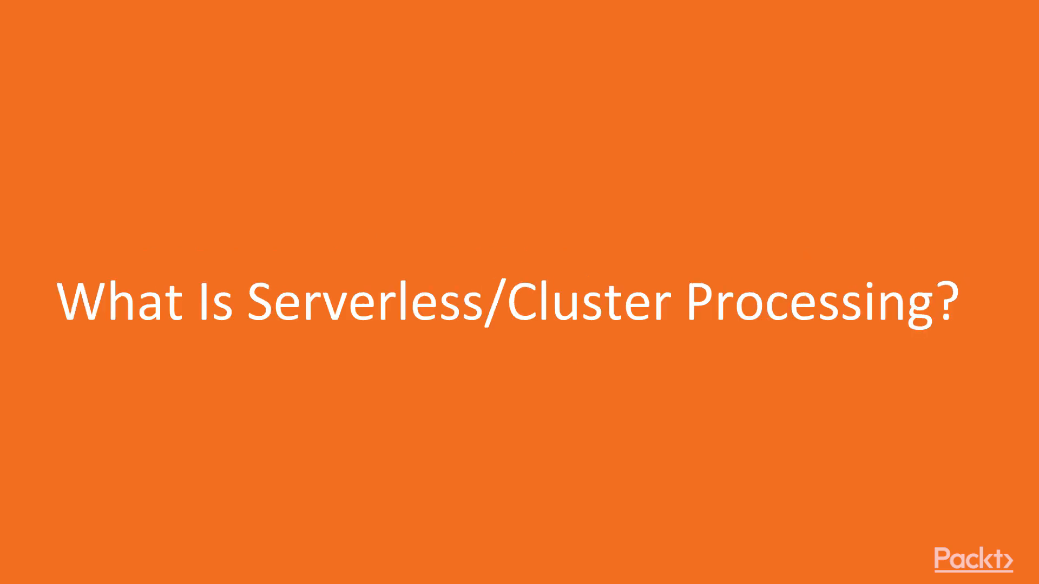
pyautogui.press('Right')
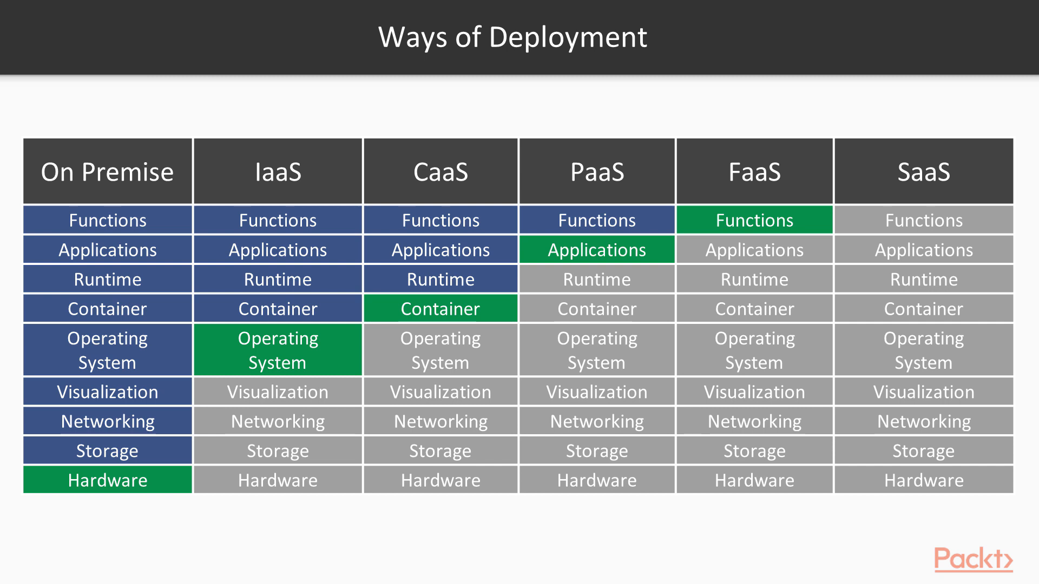
pyautogui.click(107, 171)
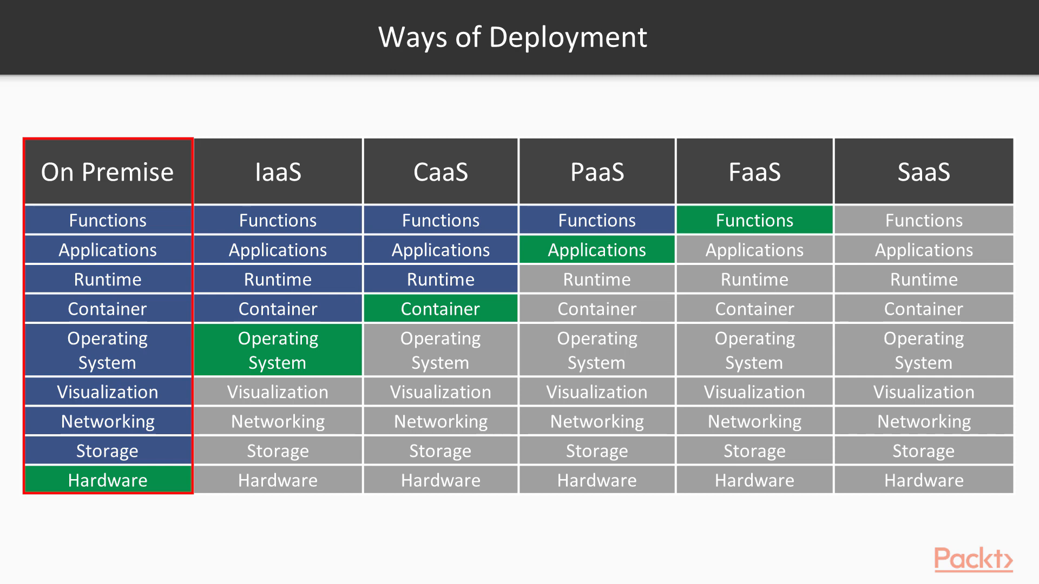
pyautogui.click(277, 170)
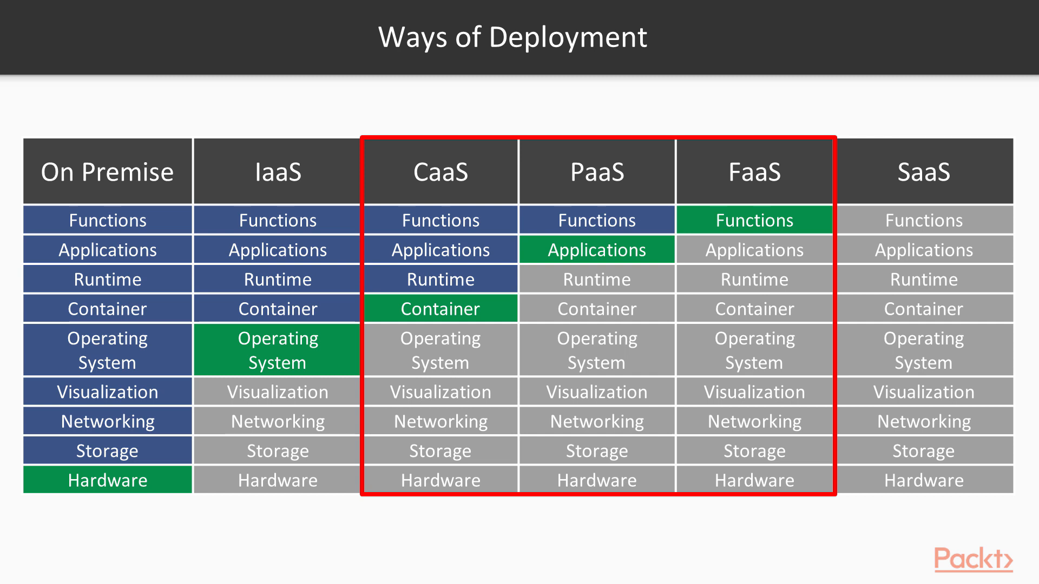
pyautogui.press('Right')
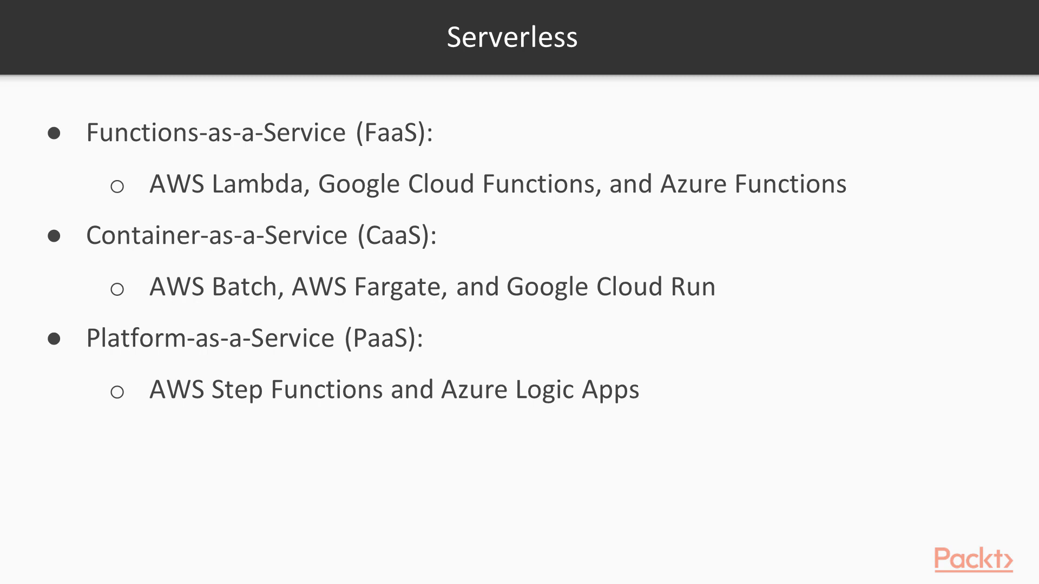
pyautogui.press('Right')
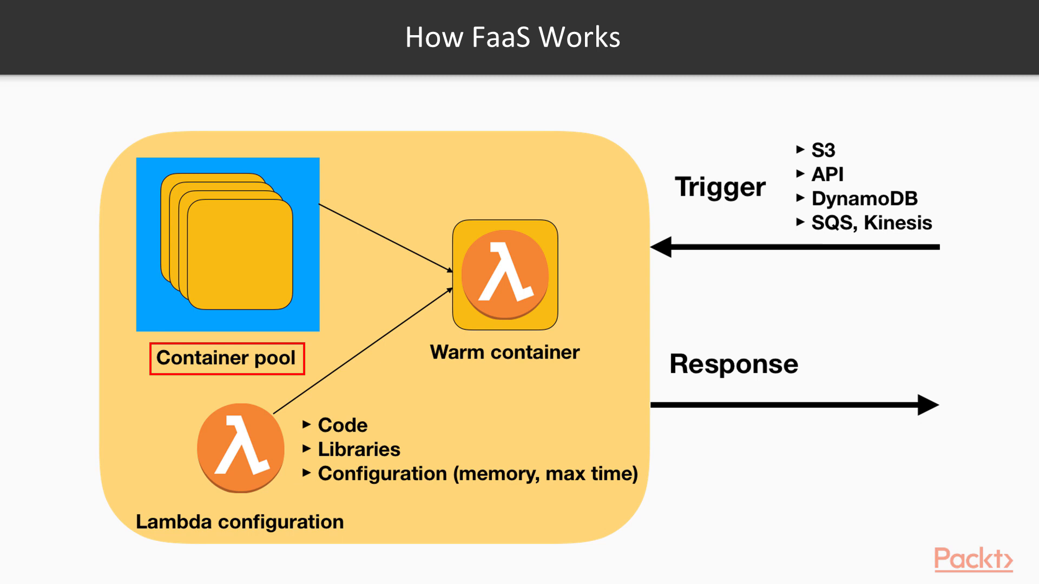
pyautogui.click(506, 351)
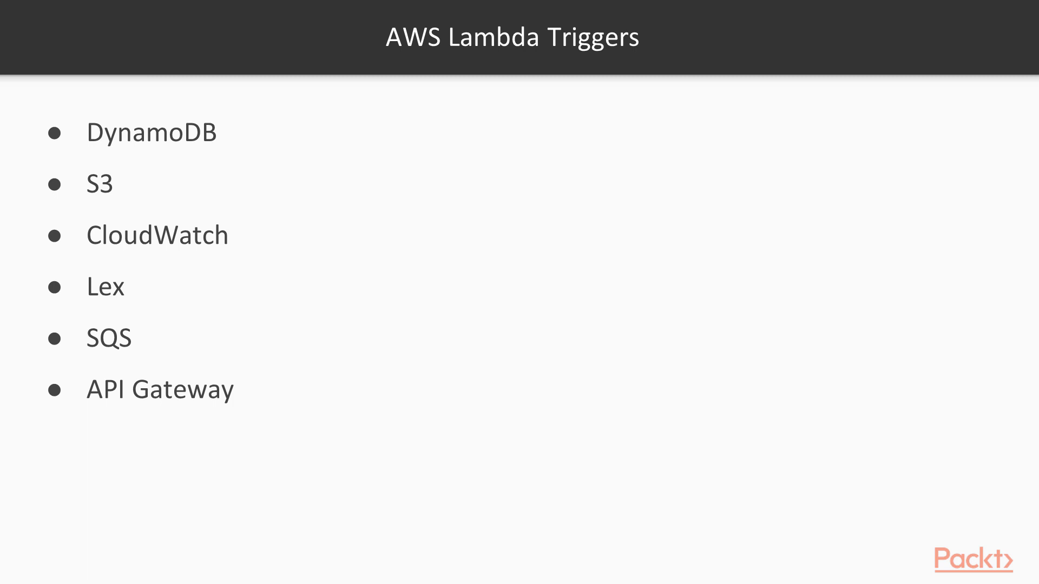
pyautogui.press('Right')
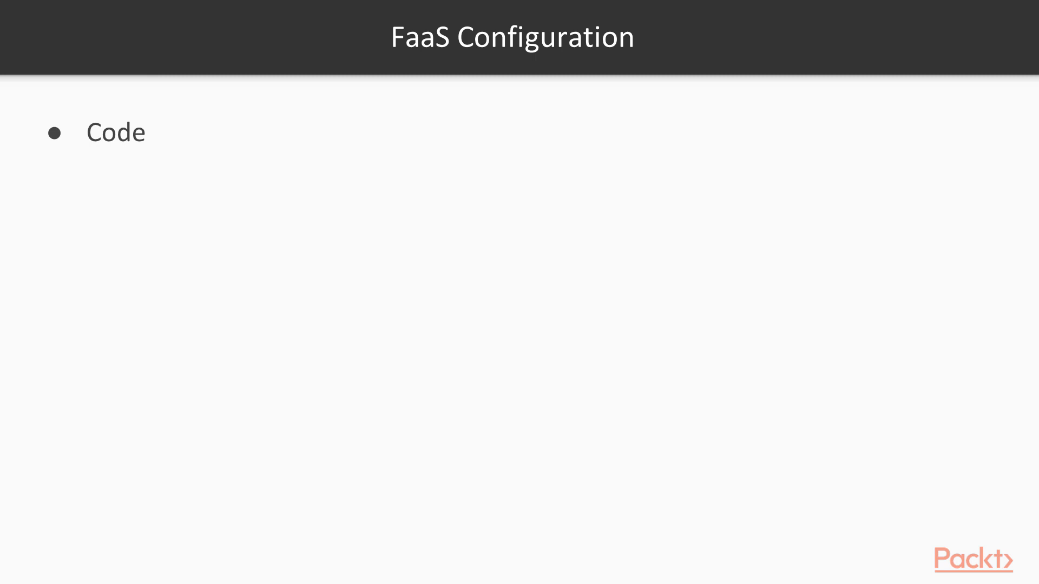
pyautogui.press('right')
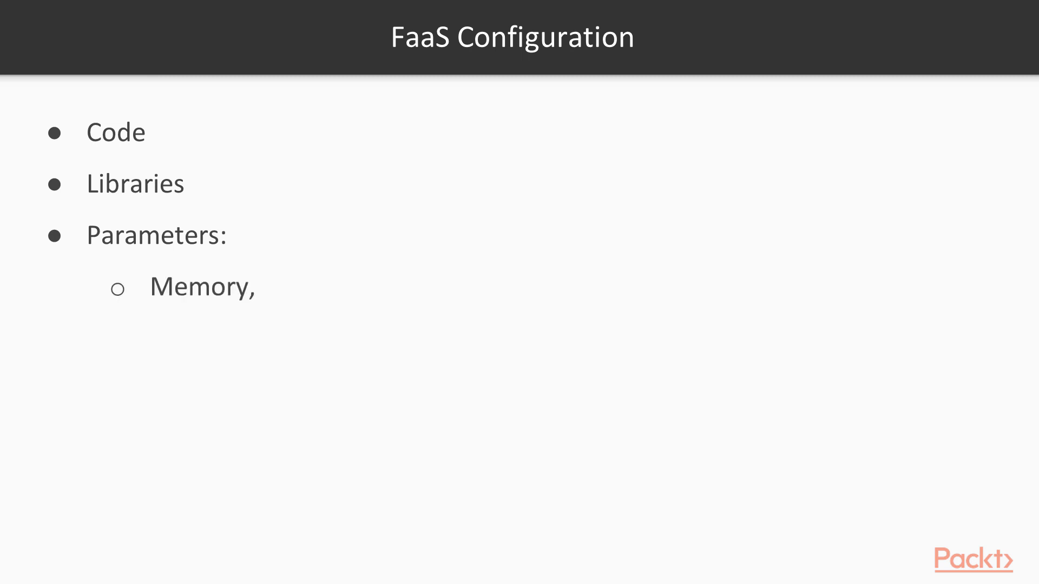
pyautogui.write('Max time, Runtime,')
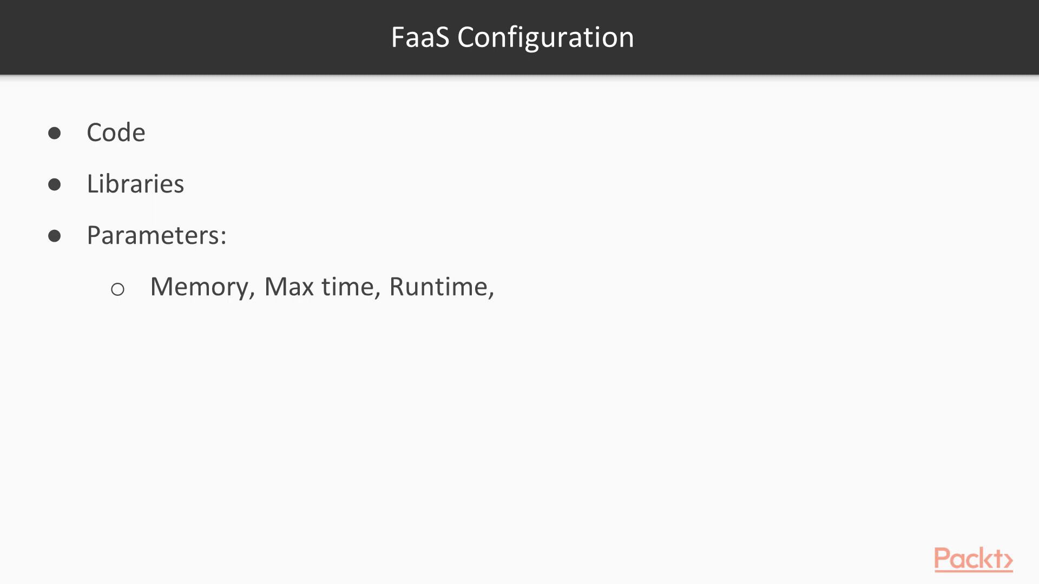
pyautogui.write('Triggers, IAM Role, and')
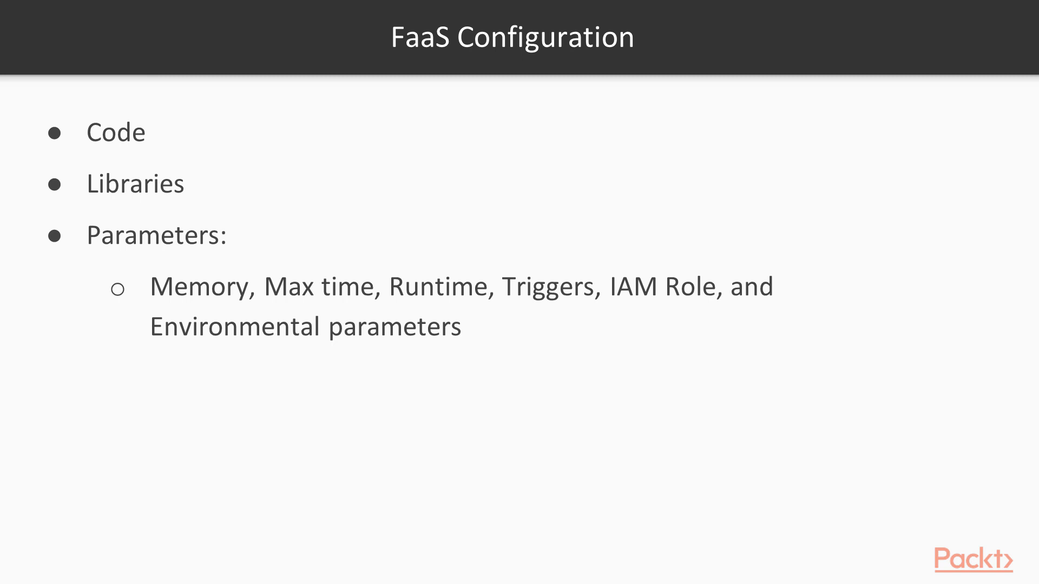
pyautogui.press('Right')
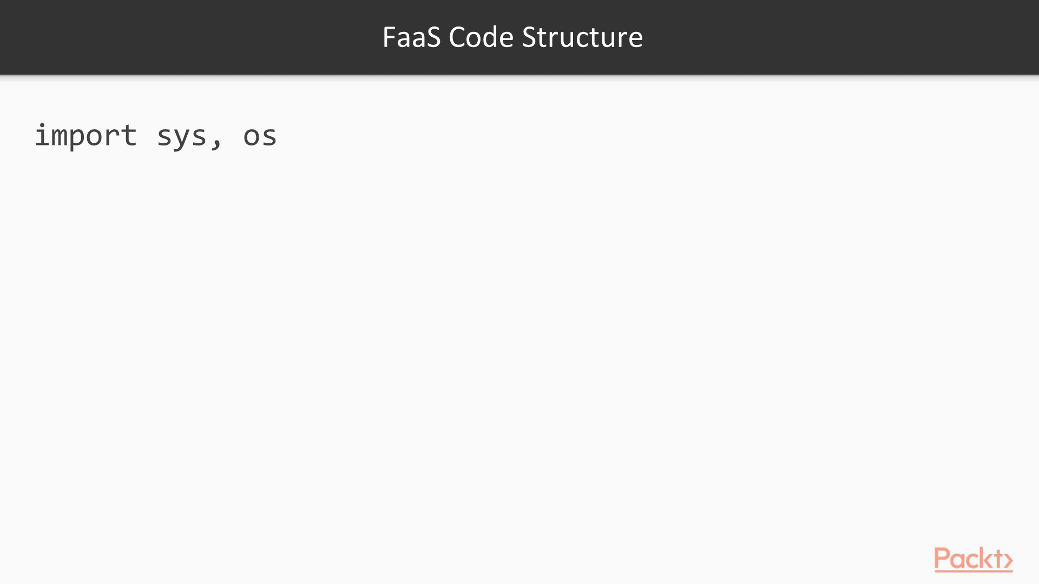
pyautogui.write('import mylib')
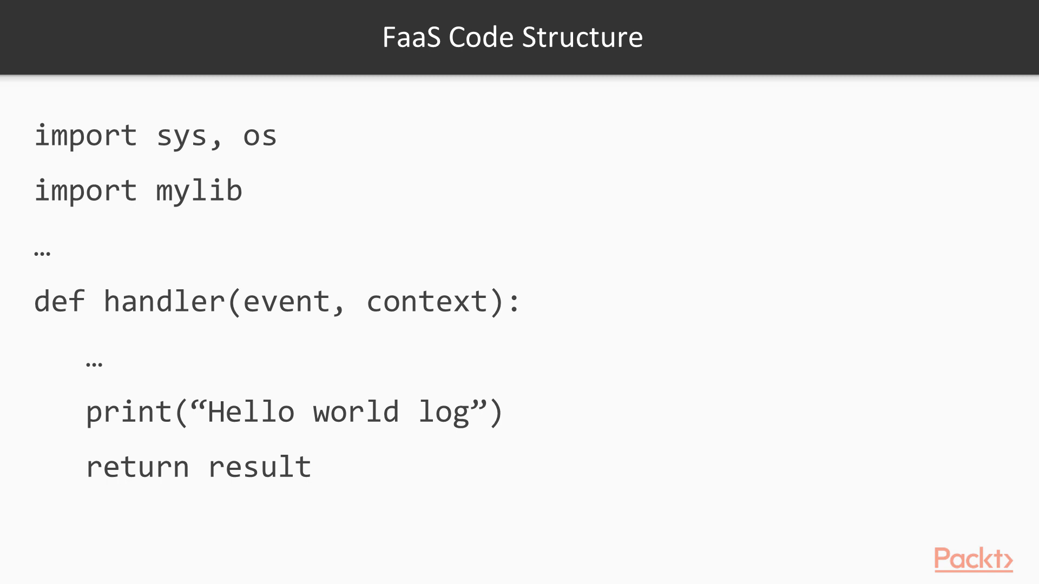
pyautogui.press('Right')
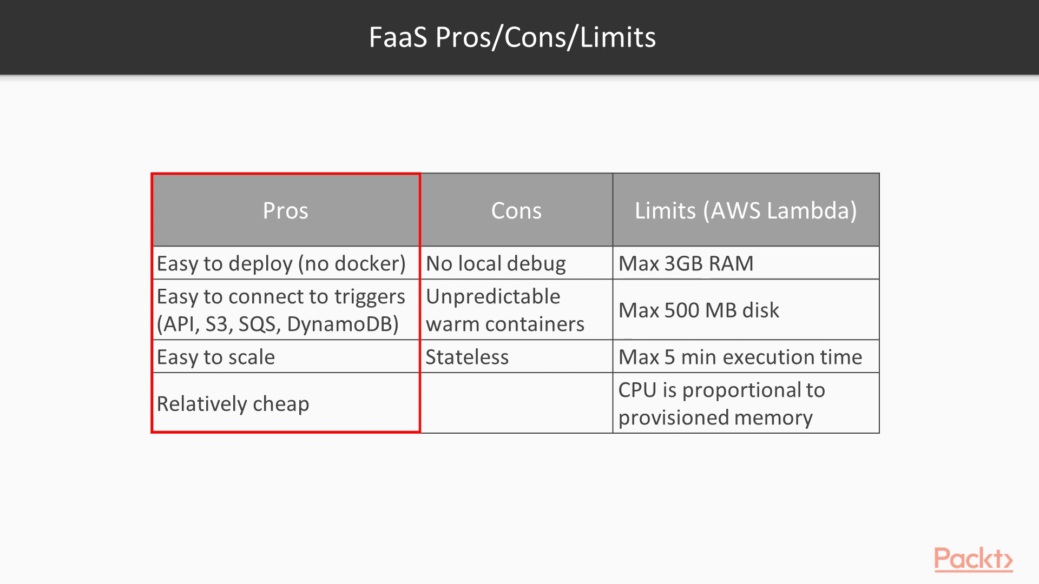
pyautogui.click(515, 211)
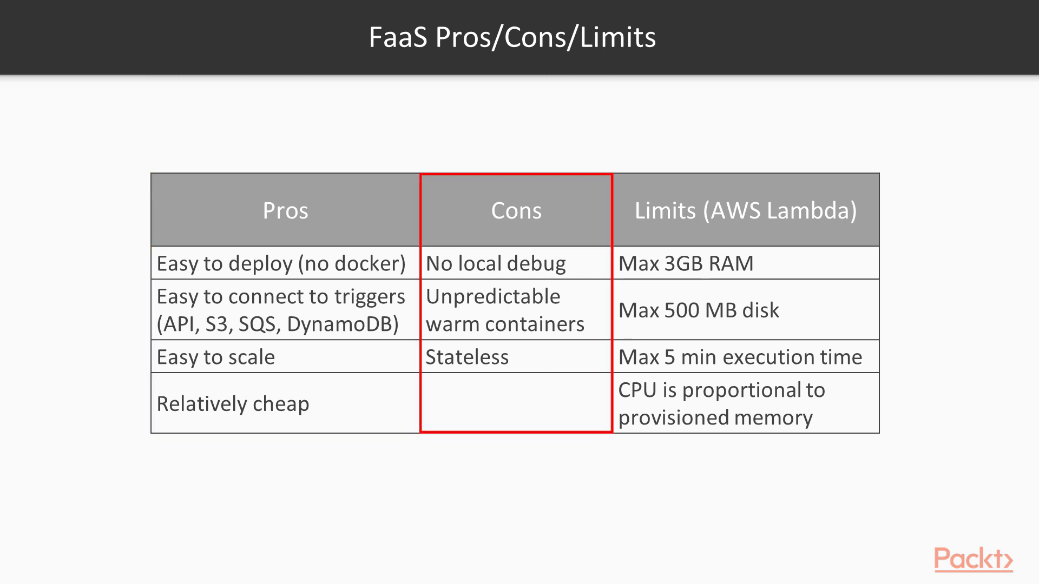